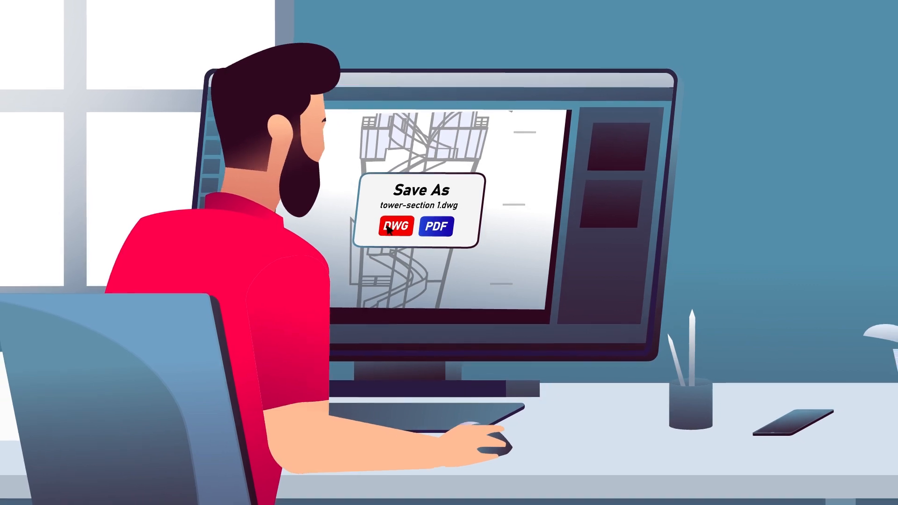
{"action": "left_click", "coordinate": [392, 225]}
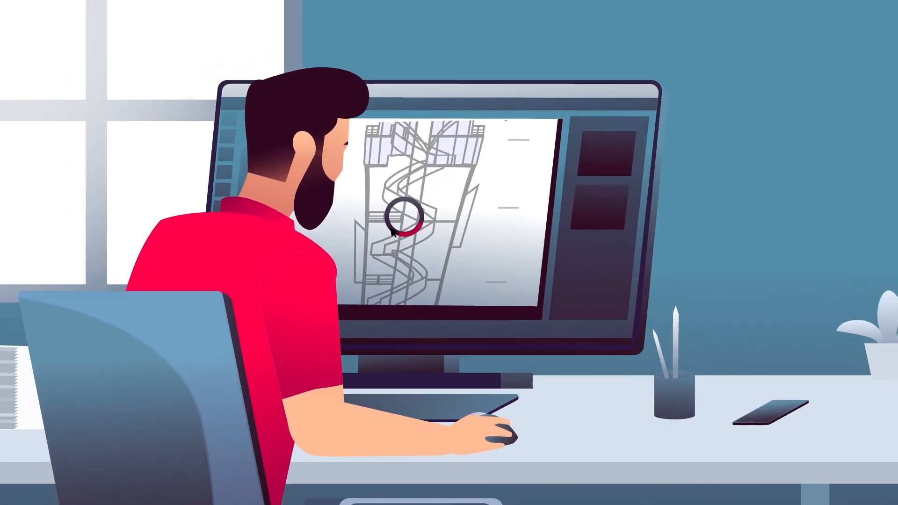